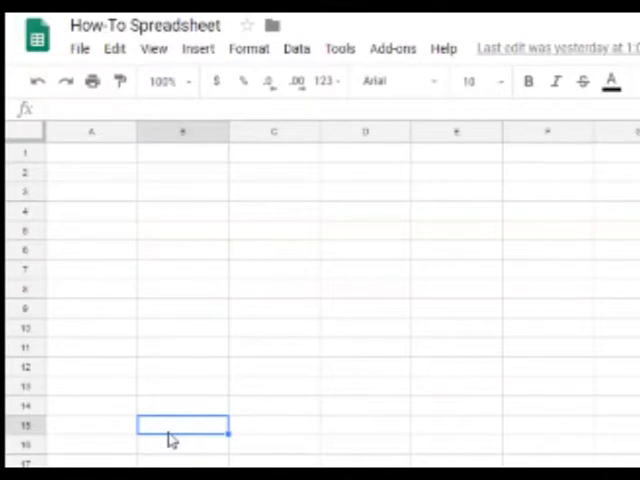
{"action": "mouse_move", "coordinate": [176, 440]}
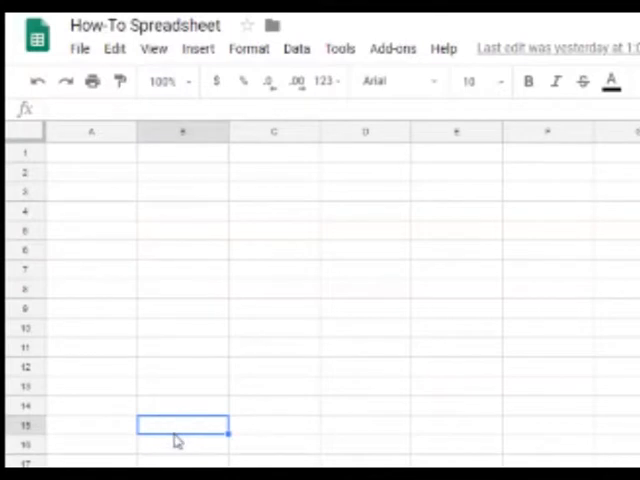
Enter the text 'adfdz' in A1 and the number 345 in B1.
{"action": "left_click", "coordinate": [92, 152]}
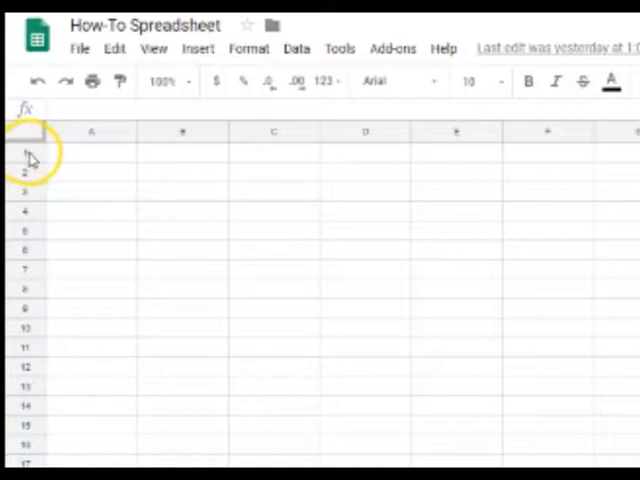
{"action": "left_click", "coordinate": [92, 132]}
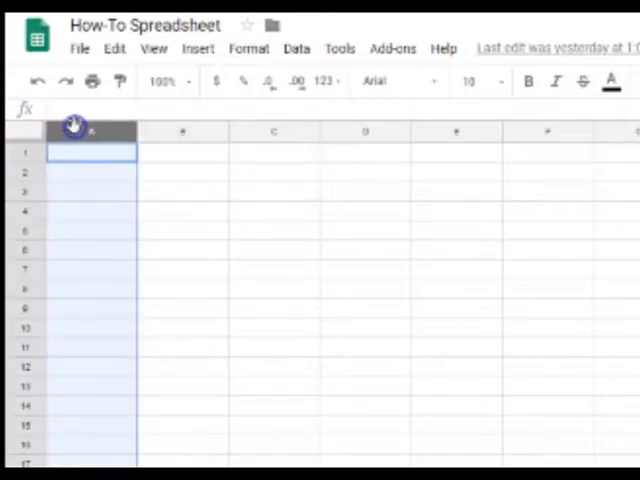
{"action": "mouse_move", "coordinate": [196, 190]}
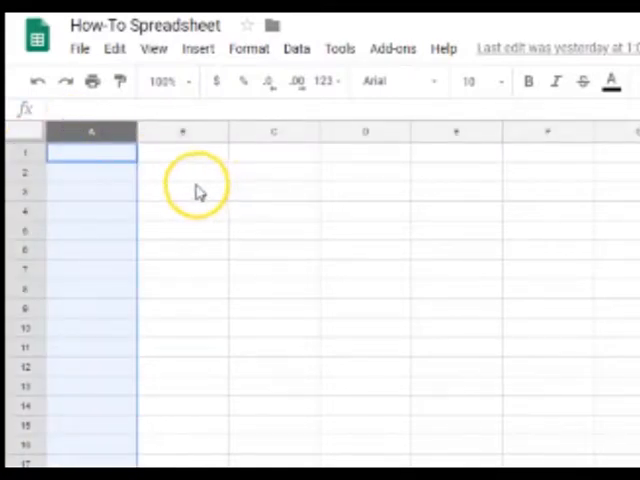
{"action": "mouse_move", "coordinate": [184, 188]}
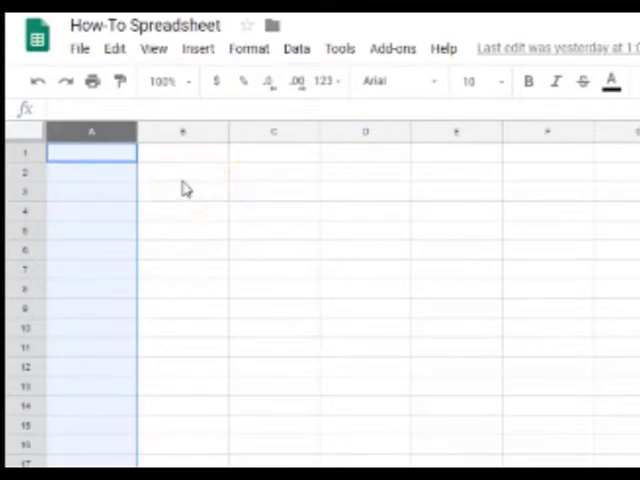
{"action": "left_click", "coordinate": [182, 172]}
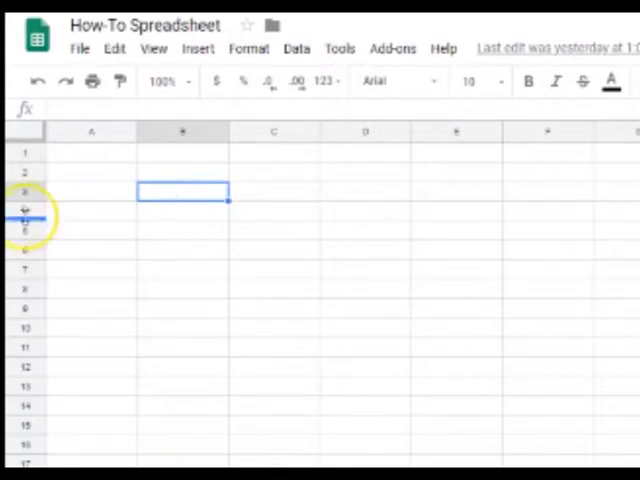
{"action": "left_click", "coordinate": [90, 152]}
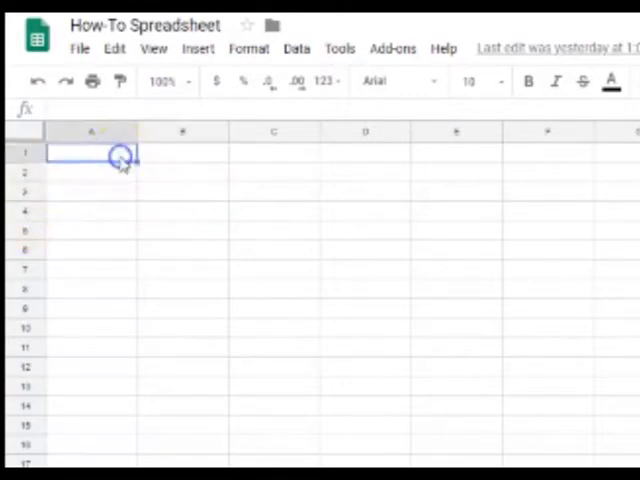
{"action": "type", "text": "ad"}
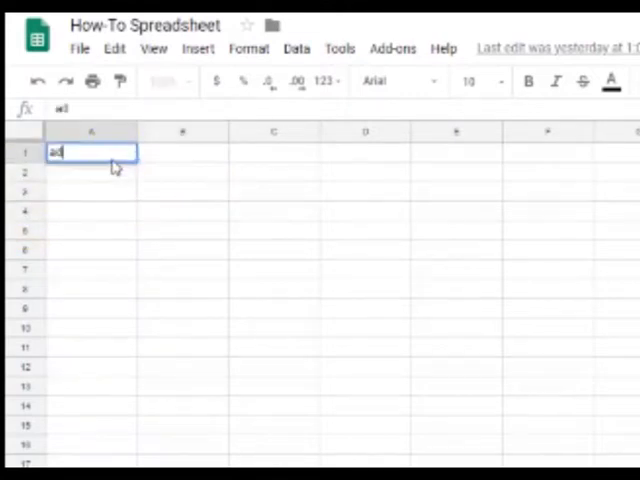
{"action": "type", "text": "fdz"}
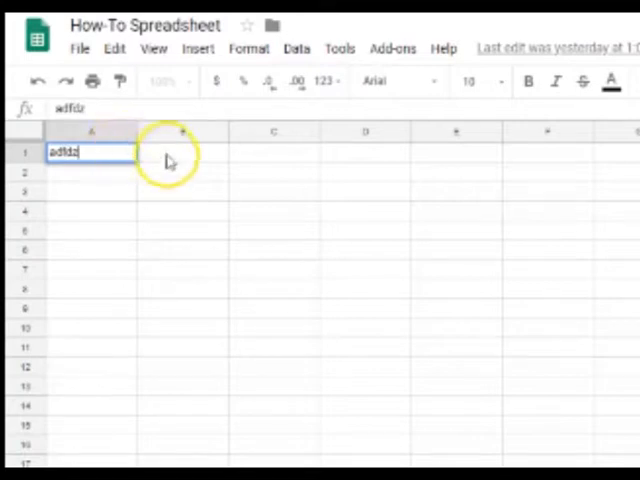
{"action": "type", "text": "345"}
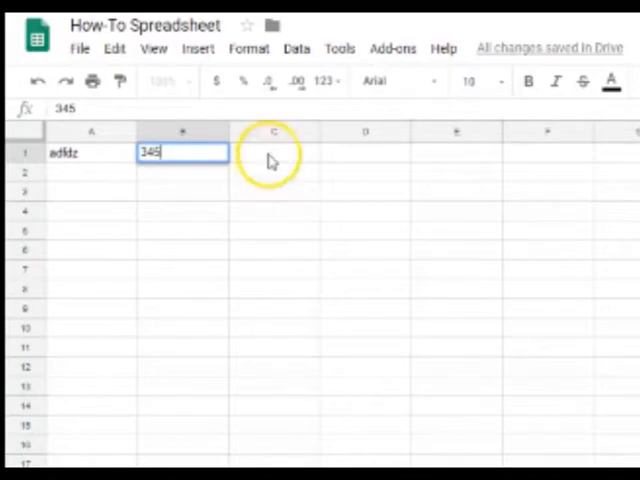
Enter the number 56 in cell C1.
{"action": "left_click", "coordinate": [272, 152]}
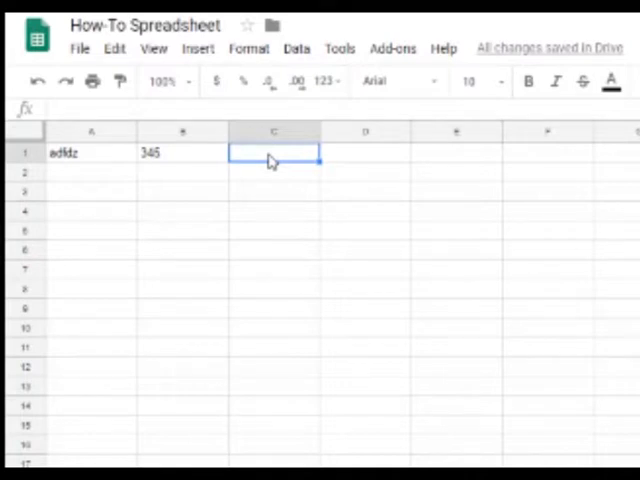
{"action": "type", "text": "56"}
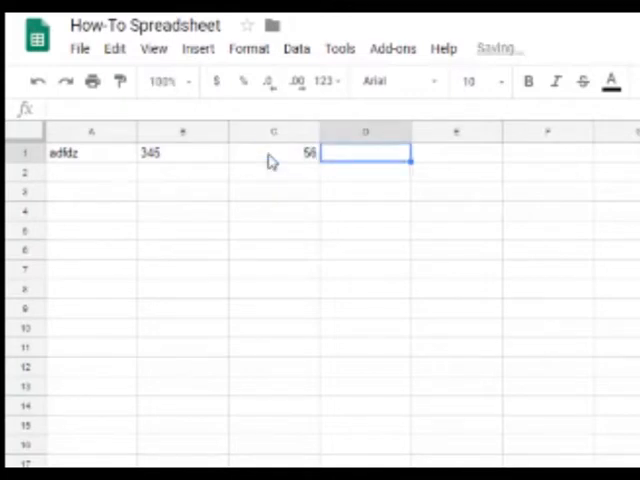
Enter the typed addition formula =345+56 in D1, showing 401.
{"action": "type", "text": "="}
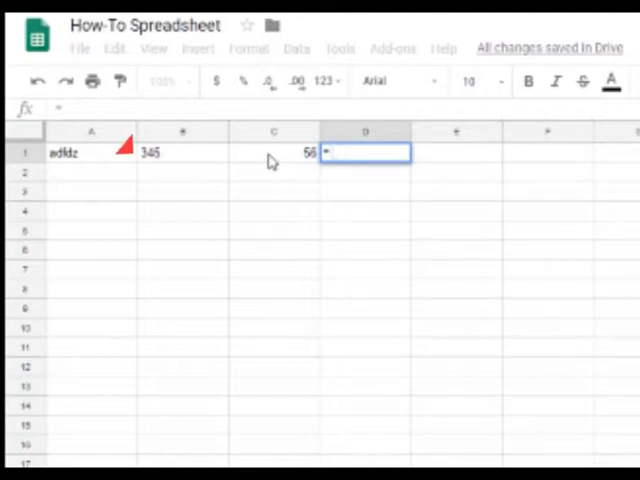
{"action": "type", "text": "=345+"}
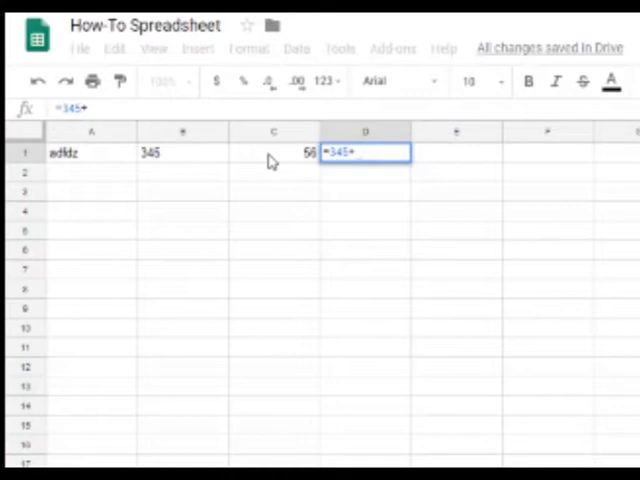
{"action": "type", "text": "56"}
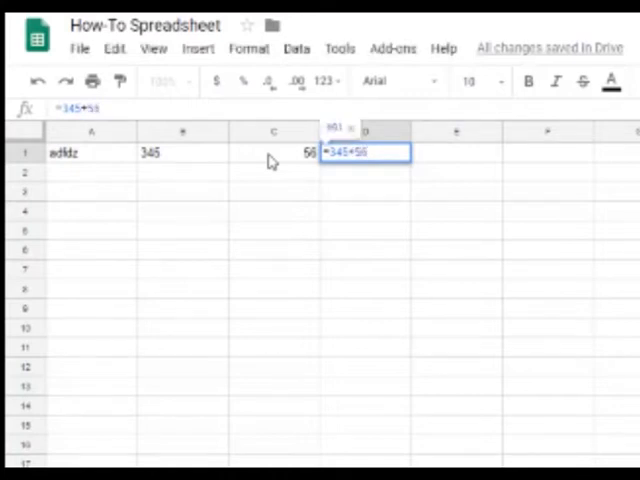
{"action": "key", "text": "enter"}
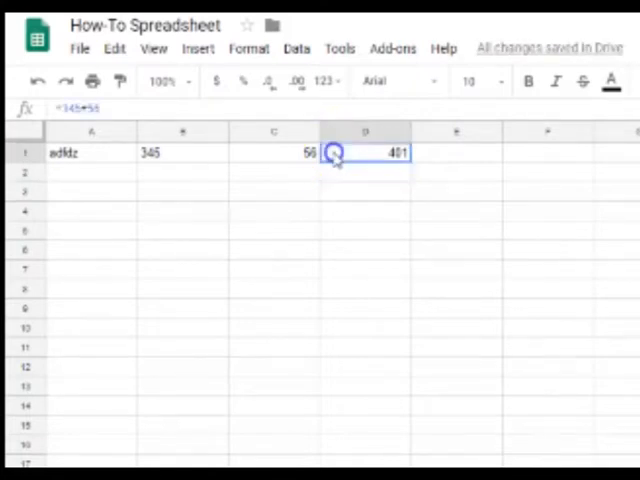
{"action": "mouse_move", "coordinate": [272, 164]}
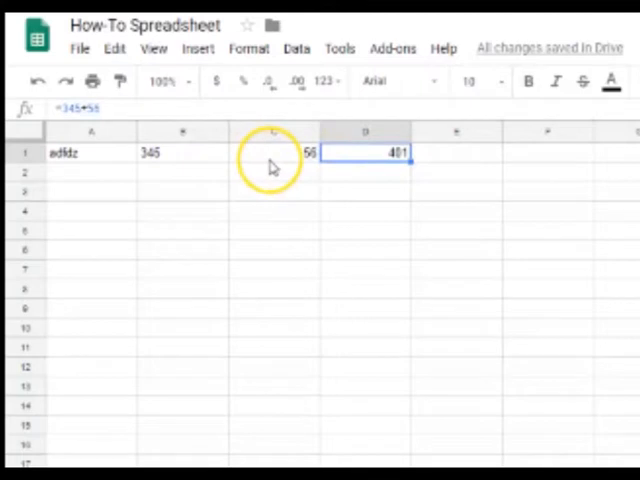
{"action": "mouse_move", "coordinate": [484, 158]}
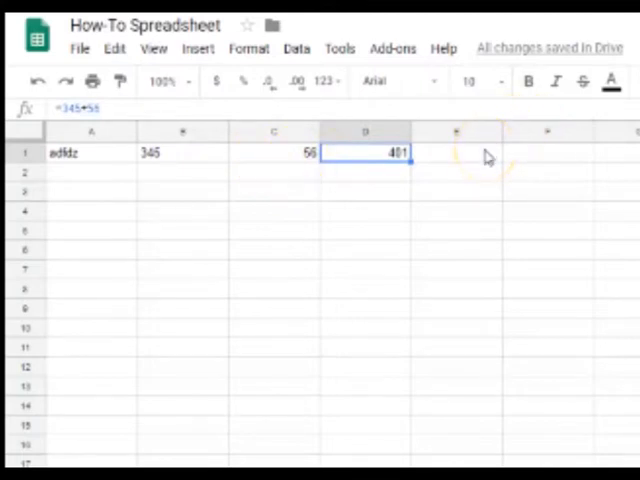
Type an operator symbol in F1, then replace C1's 56 with 567 so D2 updates to 912.
{"action": "left_click", "coordinate": [456, 152]}
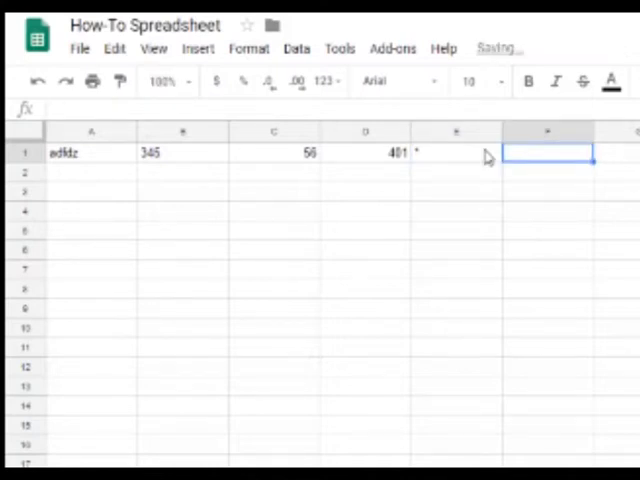
{"action": "type", "text": "/"}
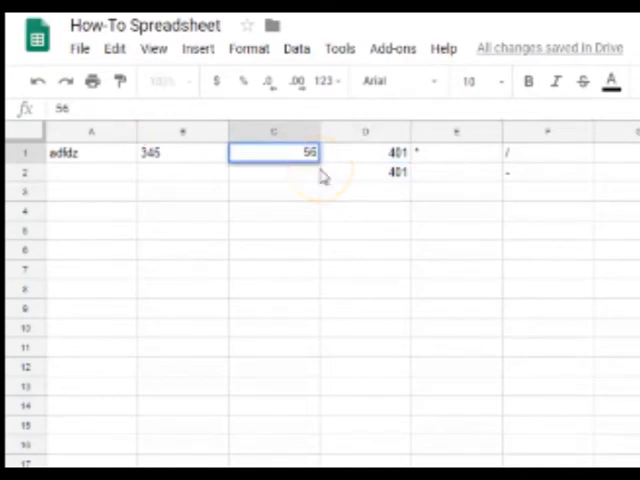
{"action": "key", "text": "Delete"}
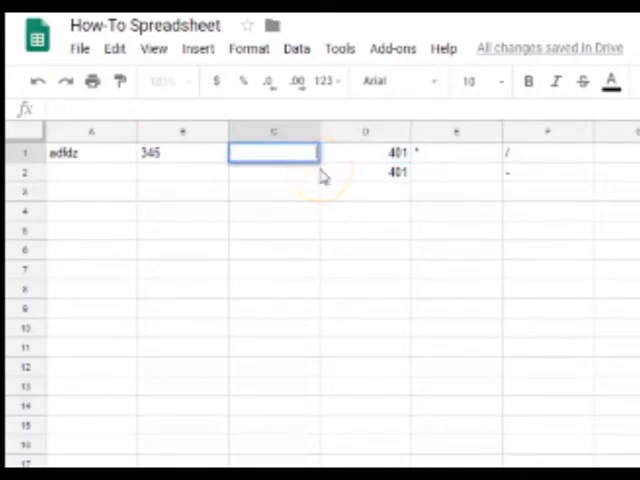
{"action": "type", "text": "567"}
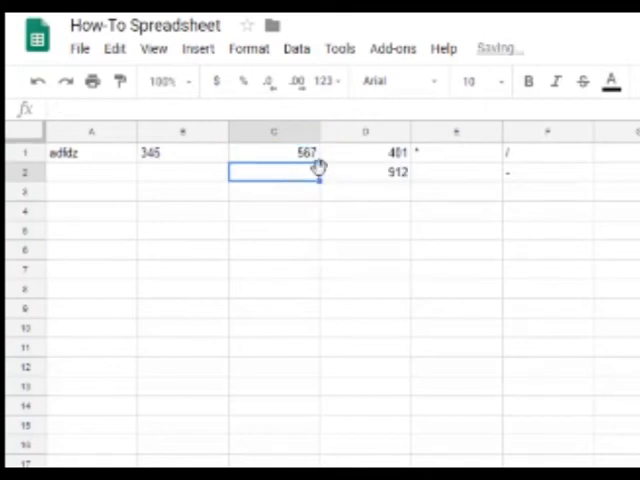